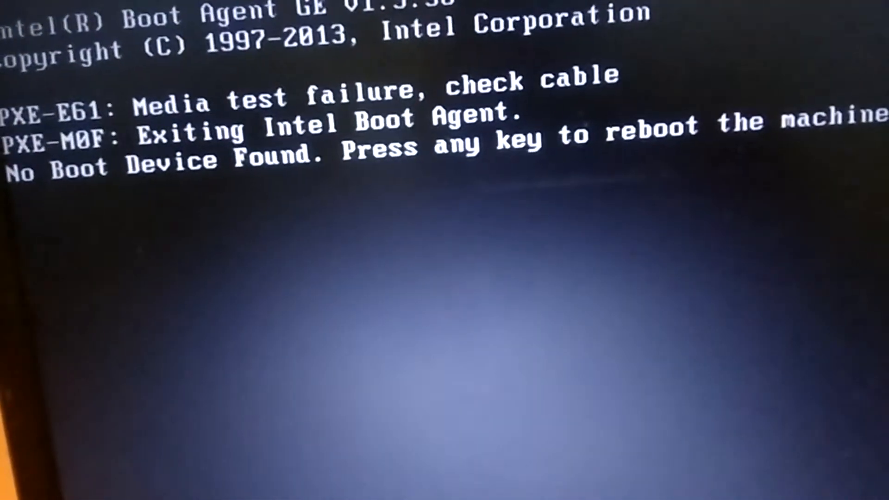
Restart the laptop past the No Boot Device Found error to reach BIOS Setup
key("enter")
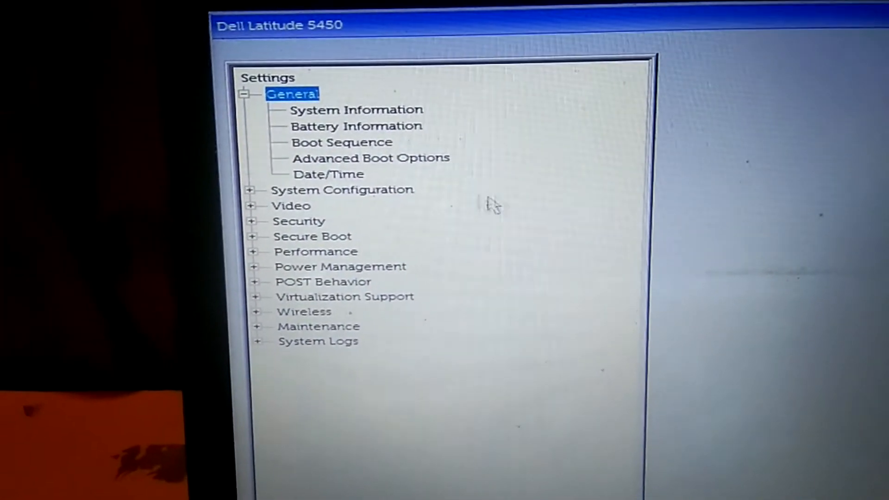
View General > Advanced Boot Options, then the Boot Sequence page and its explanation
left_click(371, 157)
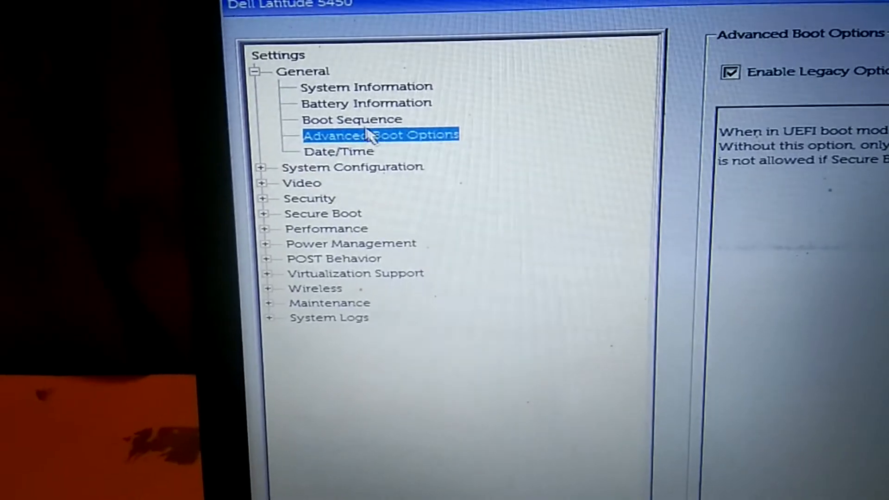
left_click(352, 119)
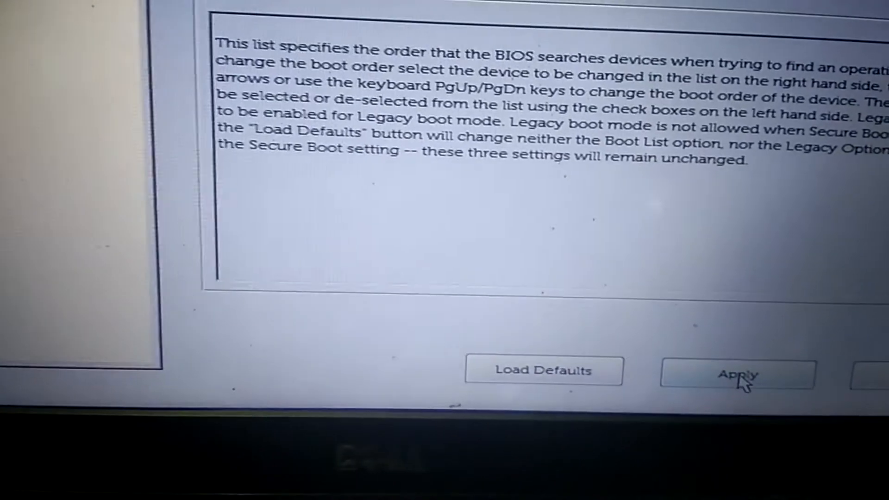
Exit BIOS Setup via Apply/Exit and reboot, hitting No Boot Device Found again
left_click(738, 374)
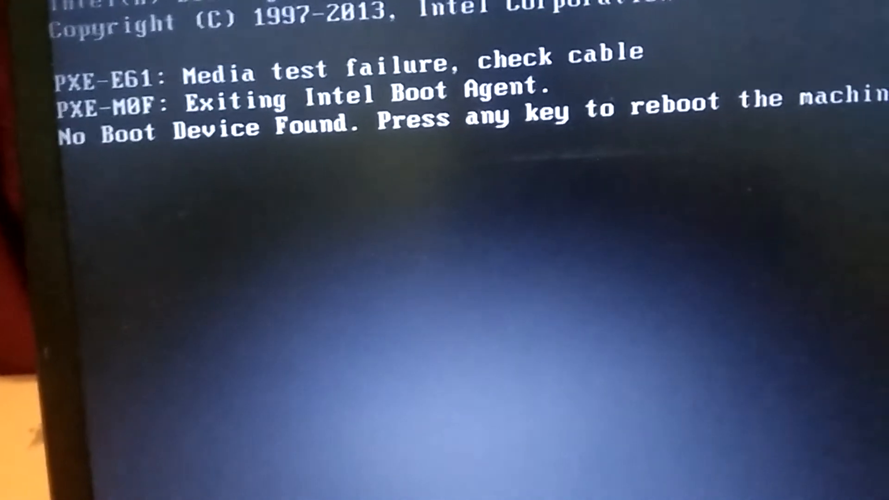
Reboot past the repeated no-boot-device error and re-enter BIOS Setup
key("enter")
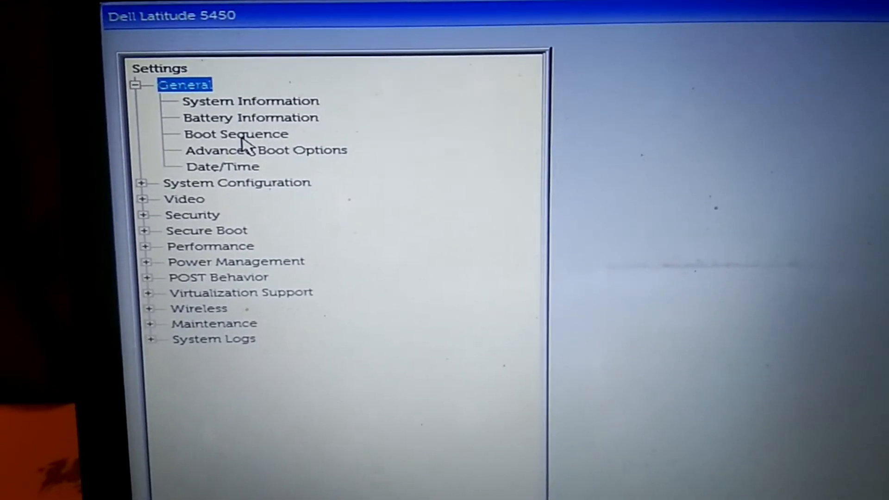
Under General > Boot Sequence, set Boot List Option to UEFI so Windows Boot Manager appears
left_click(235, 134)
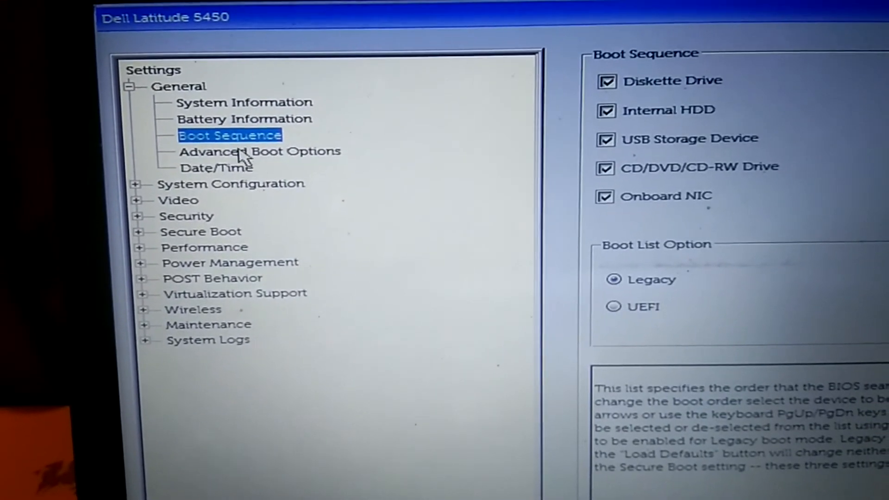
left_click(259, 151)
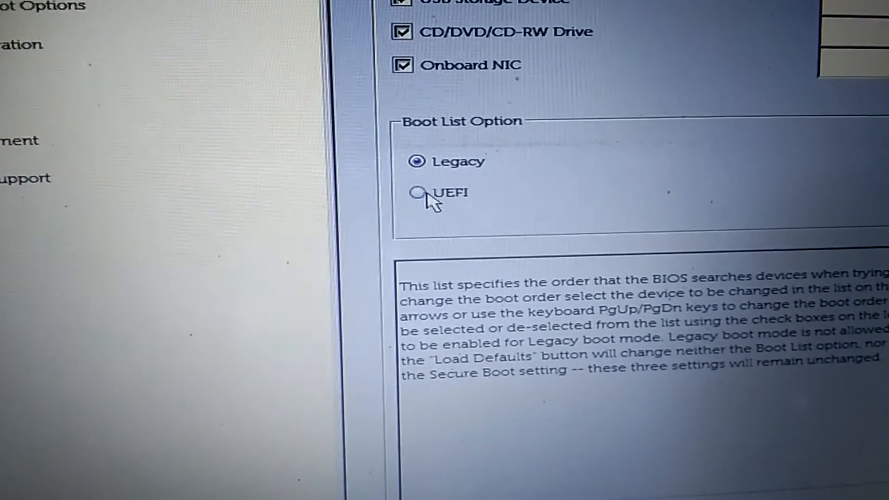
left_click(418, 192)
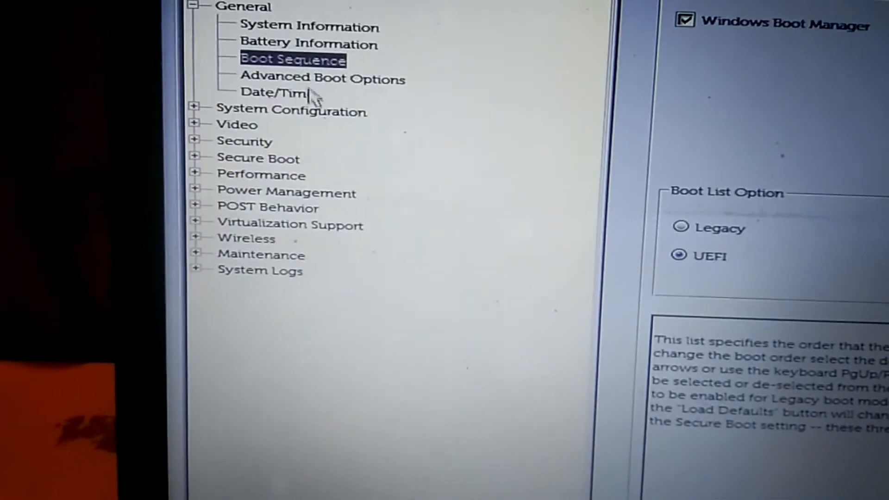
left_click(322, 78)
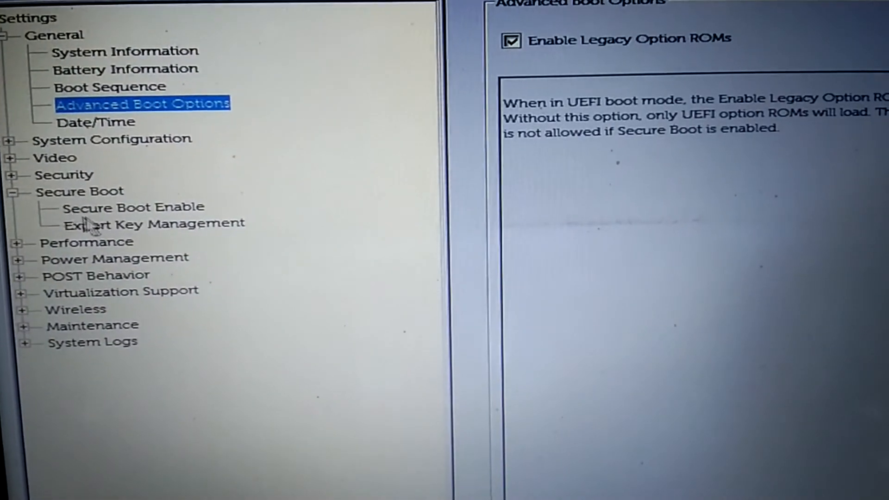
Open Secure Boot > Secure Boot Enable and try selecting Enabled
left_click(132, 208)
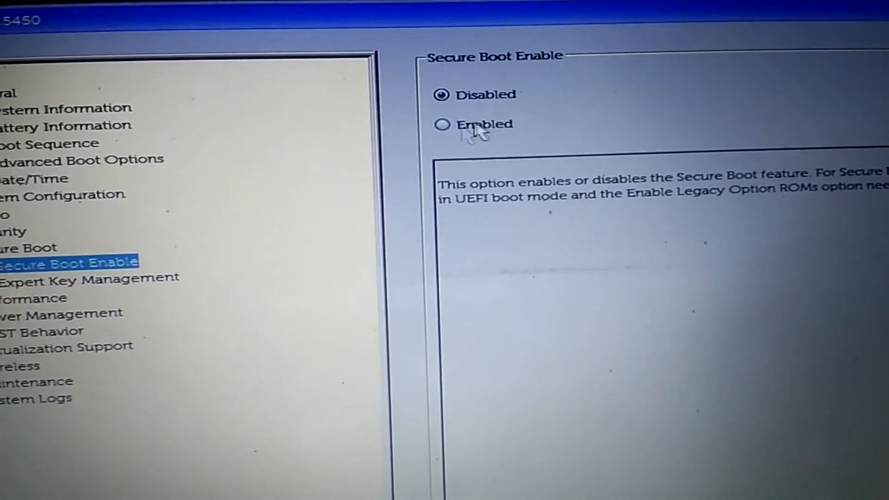
left_click(79, 152)
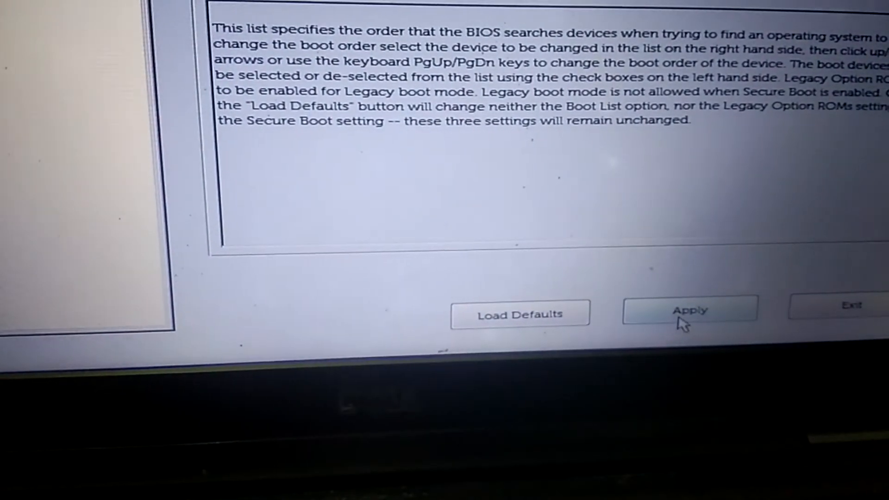
Apply the boot changes and exit BIOS, booting Windows to the lock screen
left_click(690, 314)
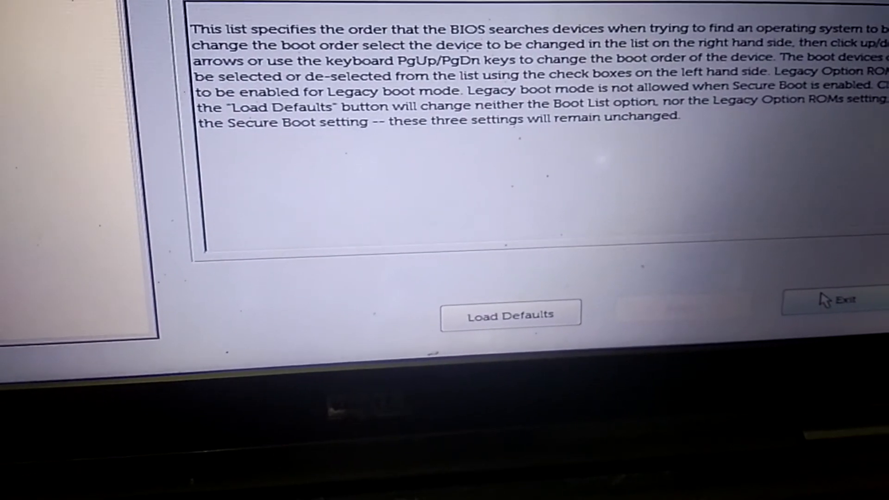
left_click(846, 300)
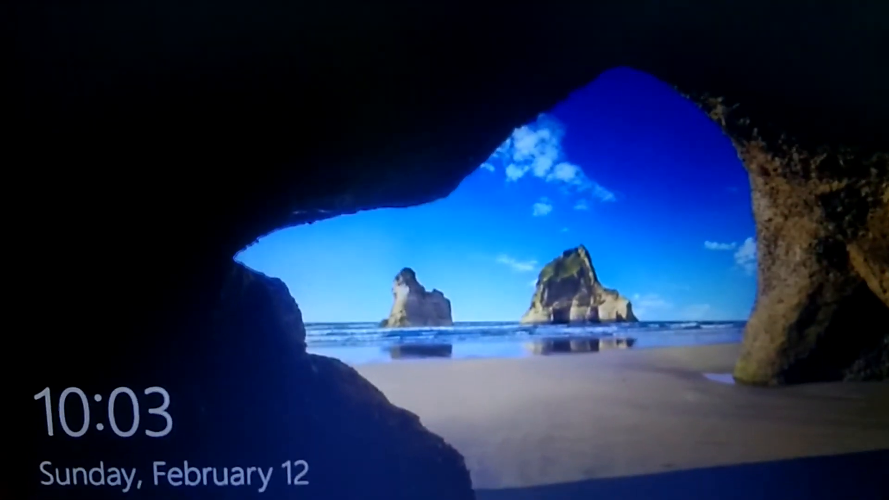